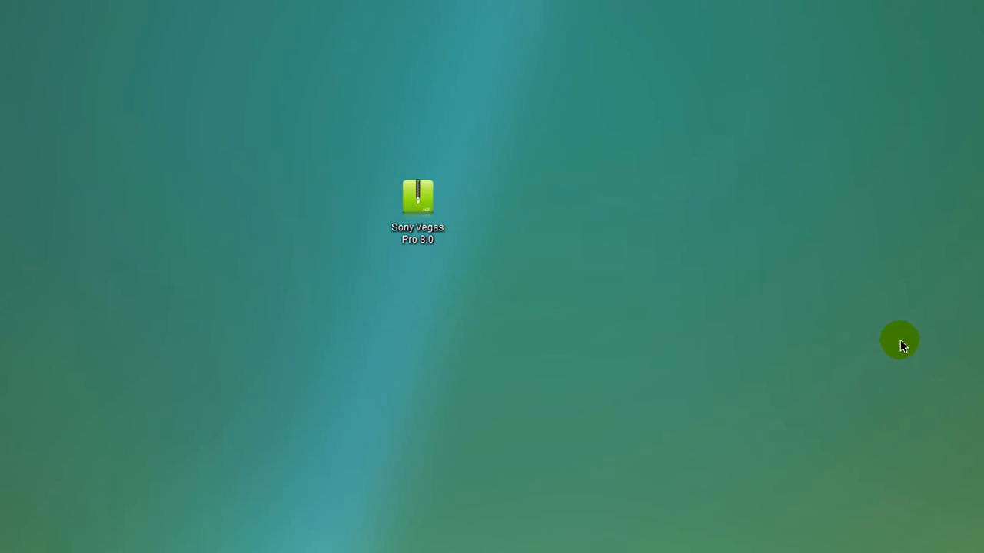
{"action": "mouse_move", "coordinate": [286, 157]}
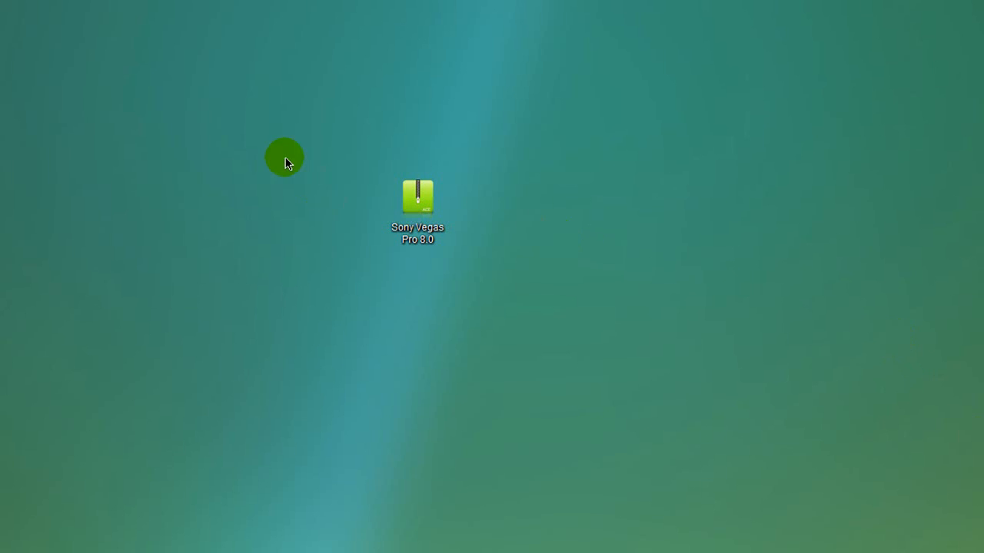
{"action": "mouse_move", "coordinate": [349, 93]}
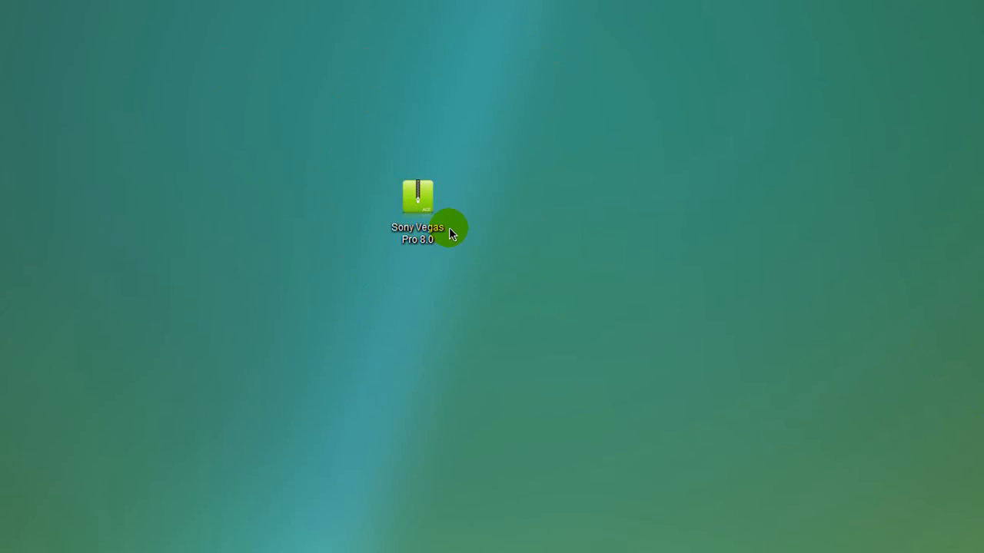
{"action": "mouse_move", "coordinate": [591, 223]}
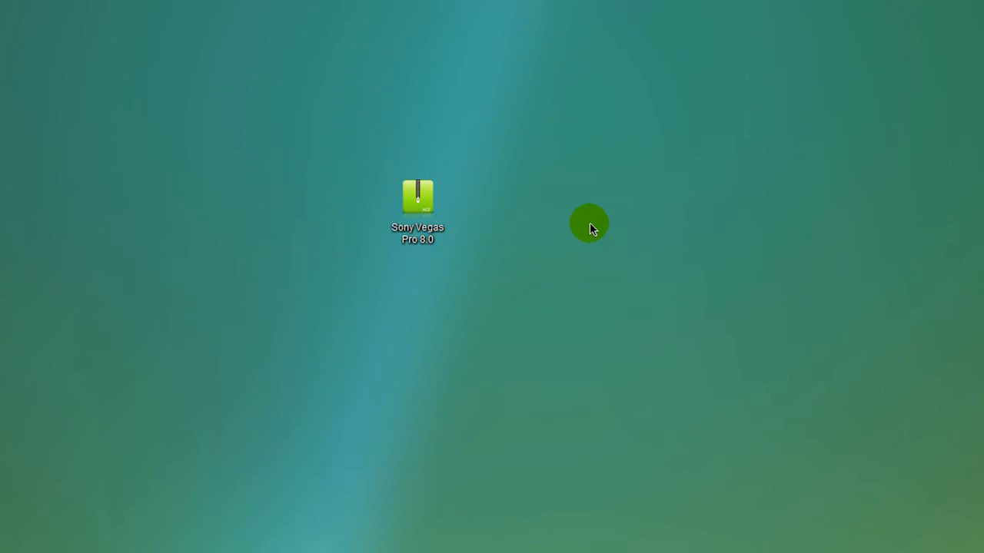
{"action": "mouse_move", "coordinate": [590, 219]}
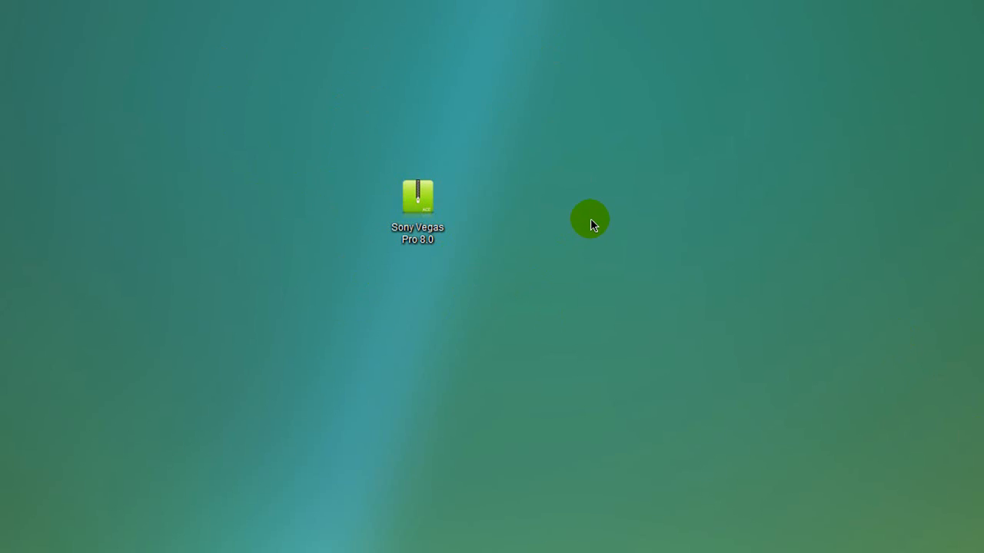
{"action": "mouse_move", "coordinate": [479, 278]}
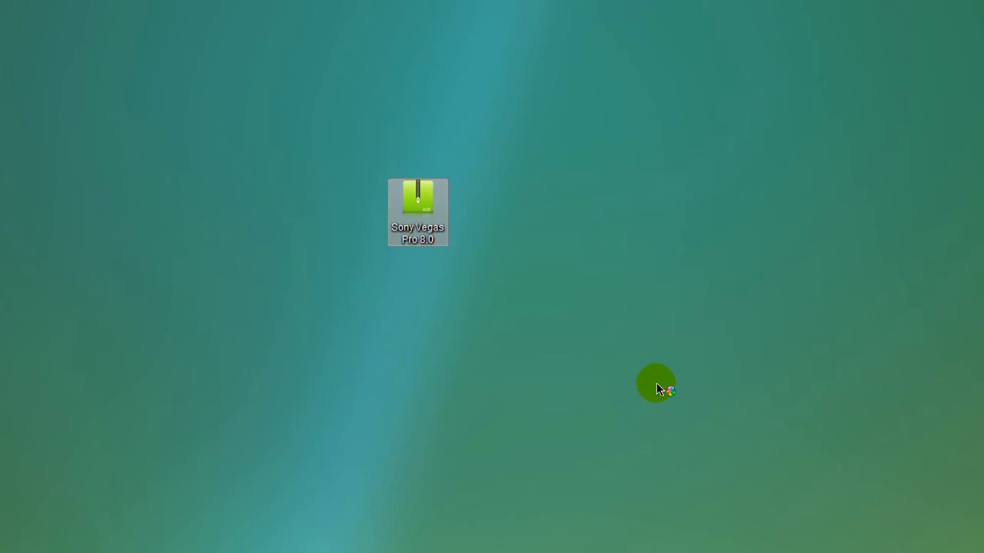
{"action": "mouse_move", "coordinate": [192, 233]}
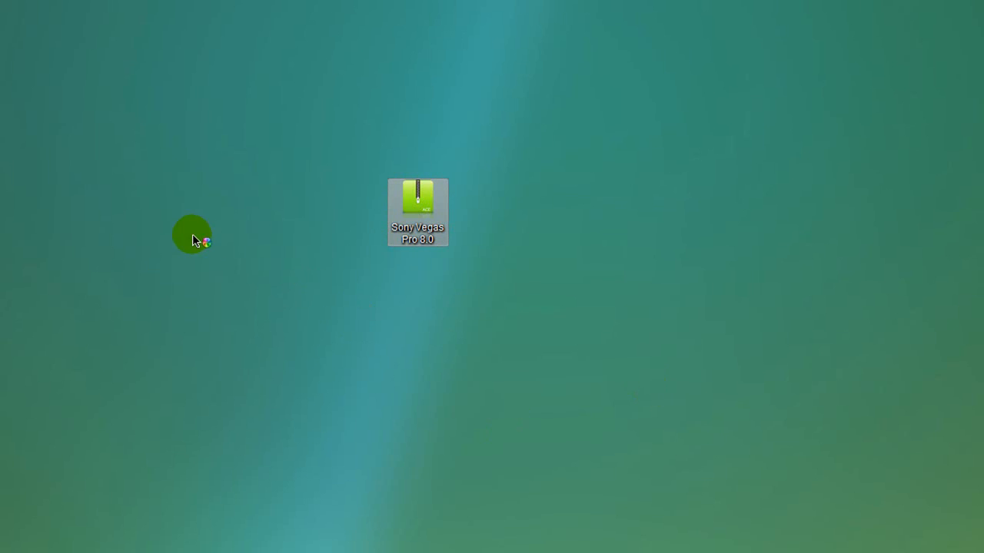
{"action": "mouse_move", "coordinate": [299, 288]}
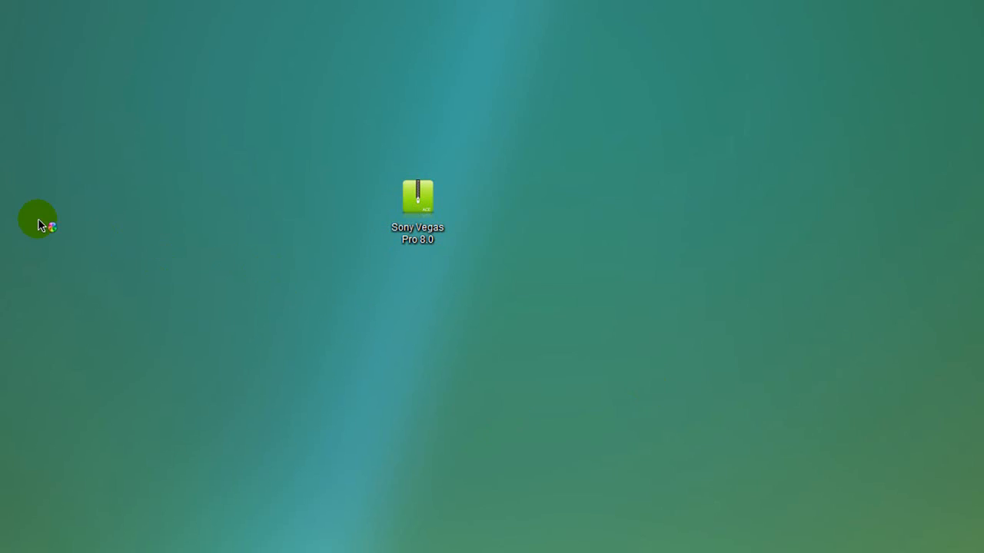
- Launch Sony Vegas Pro 8 with an empty project and show top-level locations in its explorer pane
{"action": "double_click", "coordinate": [418, 197]}
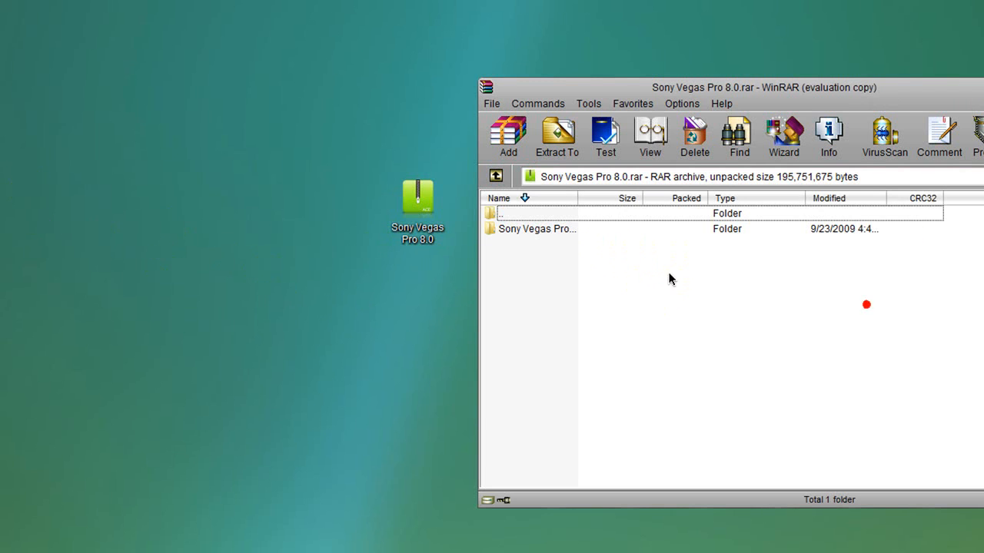
{"action": "double_click", "coordinate": [536, 228]}
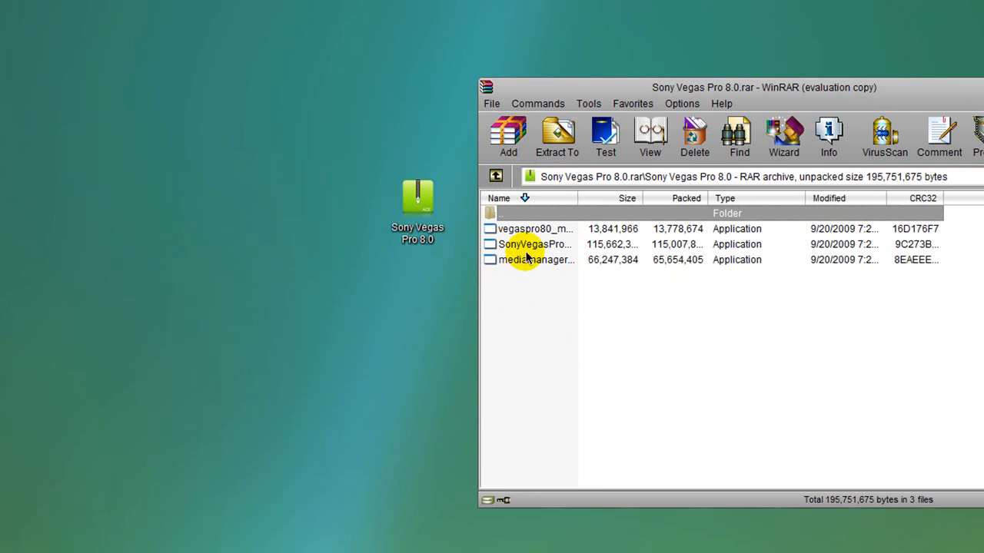
{"action": "mouse_move", "coordinate": [812, 182]}
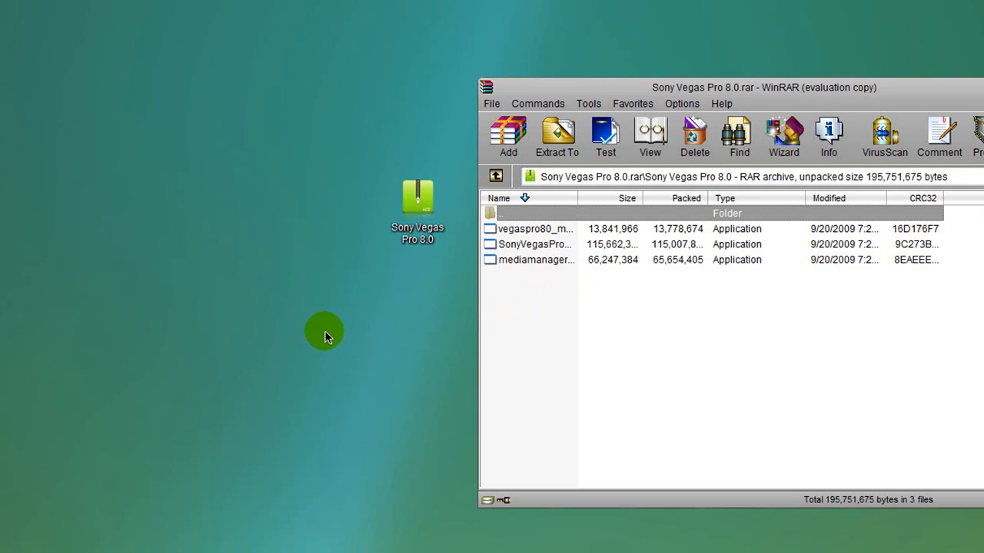
{"action": "mouse_move", "coordinate": [325, 326]}
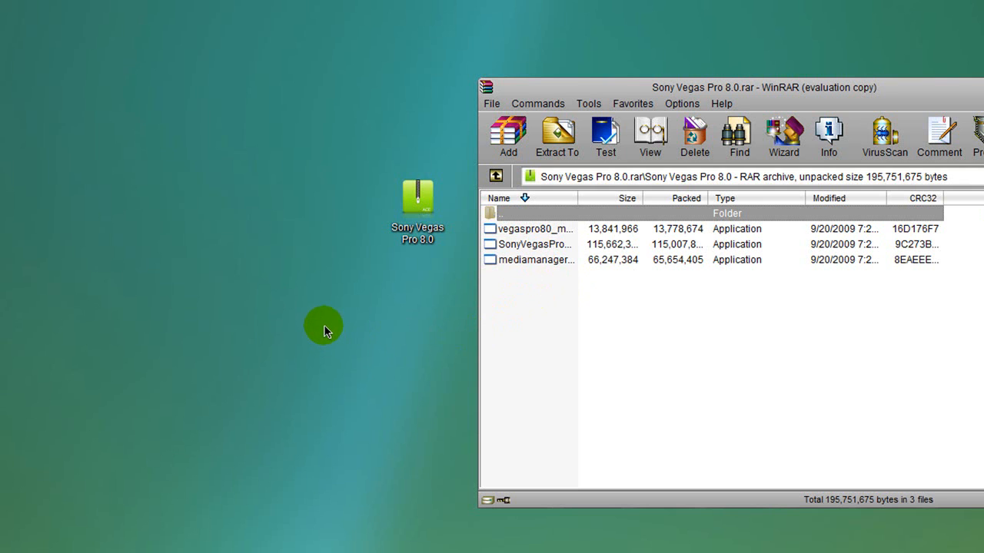
{"action": "mouse_move", "coordinate": [372, 55]}
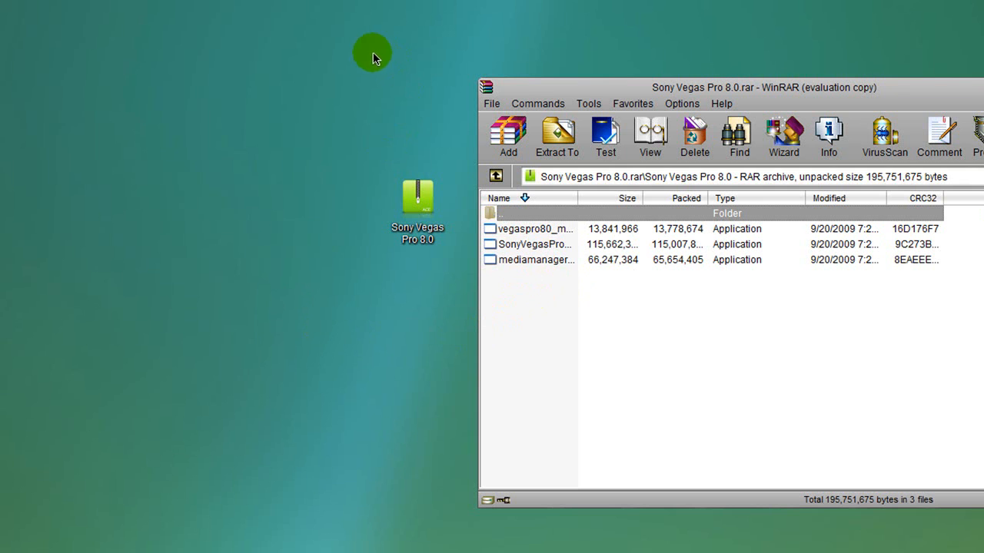
{"action": "mouse_move", "coordinate": [332, 126]}
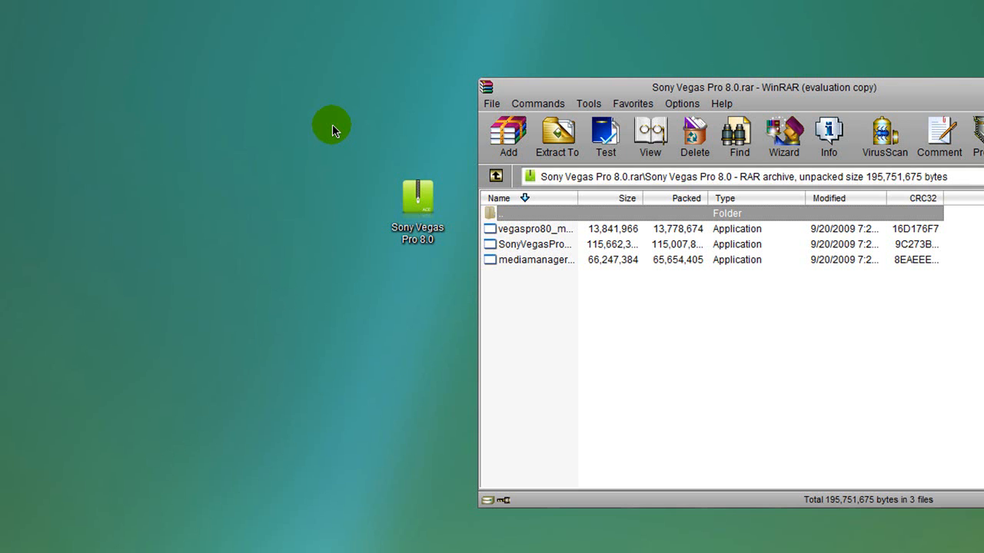
{"action": "mouse_move", "coordinate": [350, 157]}
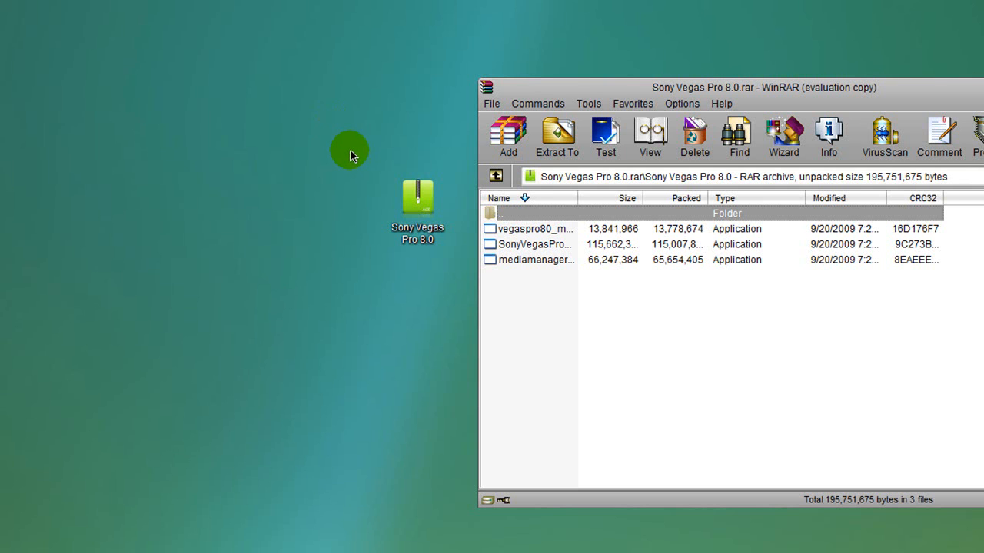
{"action": "mouse_move", "coordinate": [492, 39]}
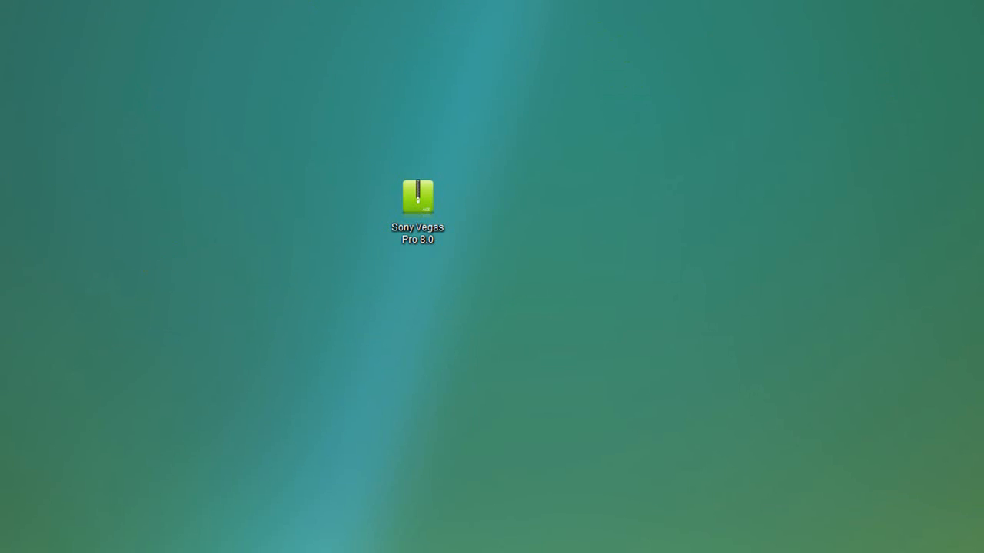
{"action": "double_click", "coordinate": [418, 197]}
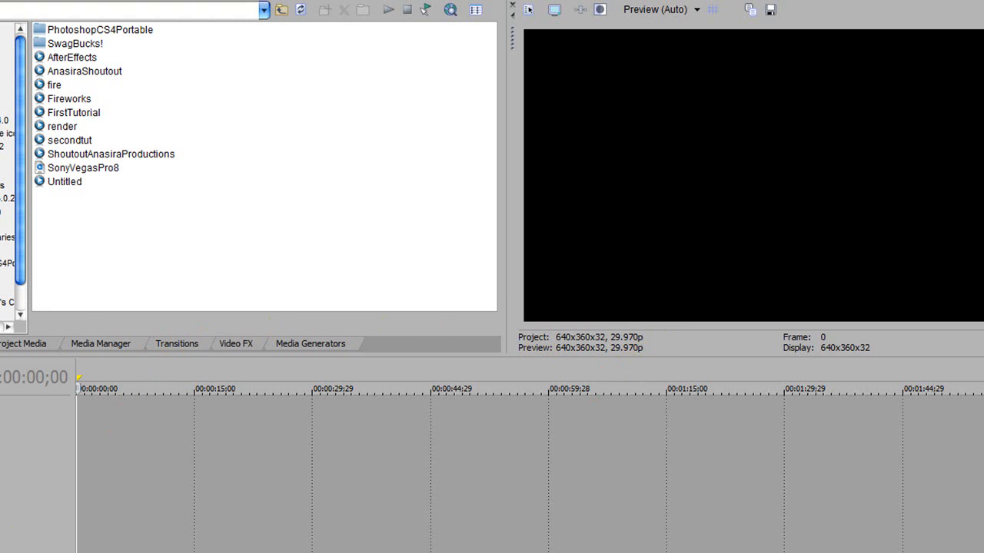
{"action": "left_click", "coordinate": [281, 9]}
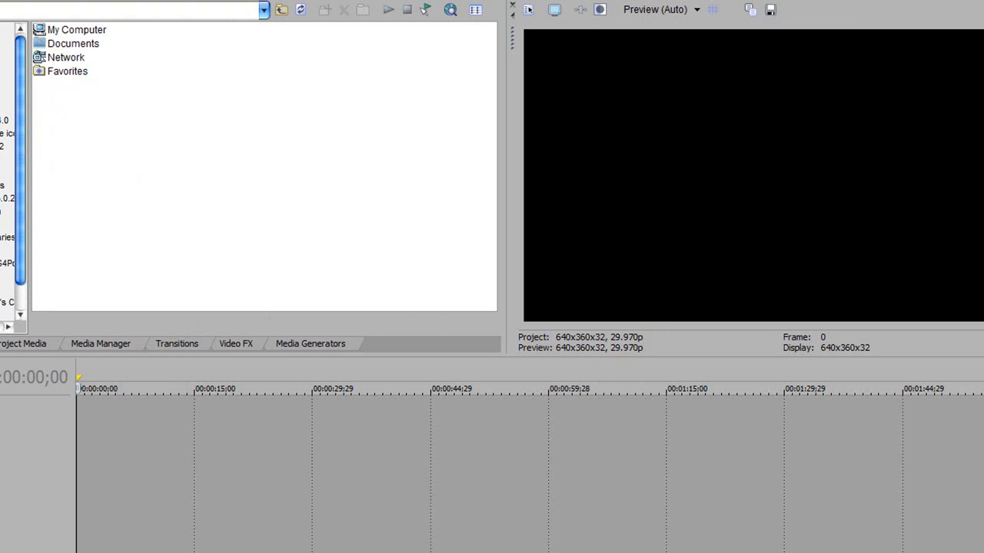